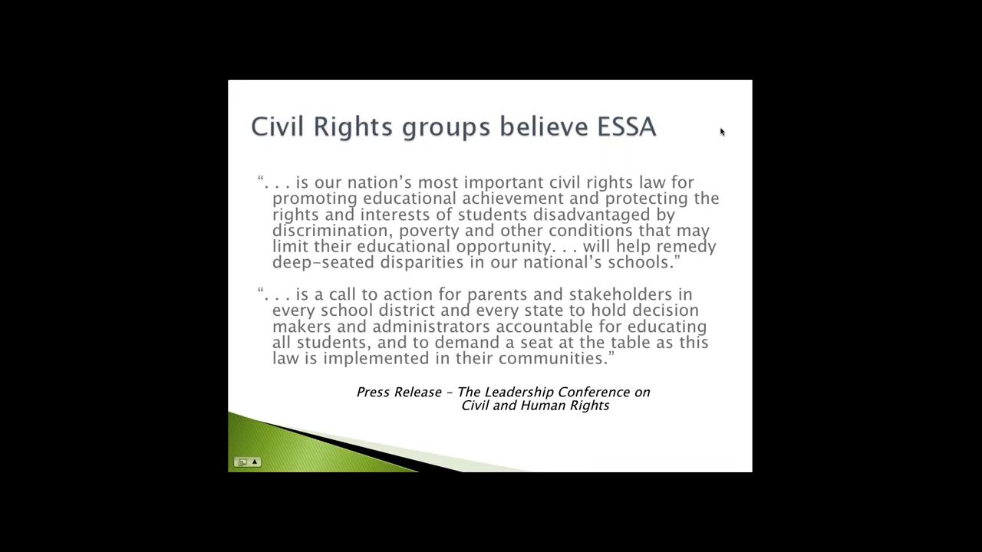
mouse_move(797, 98)
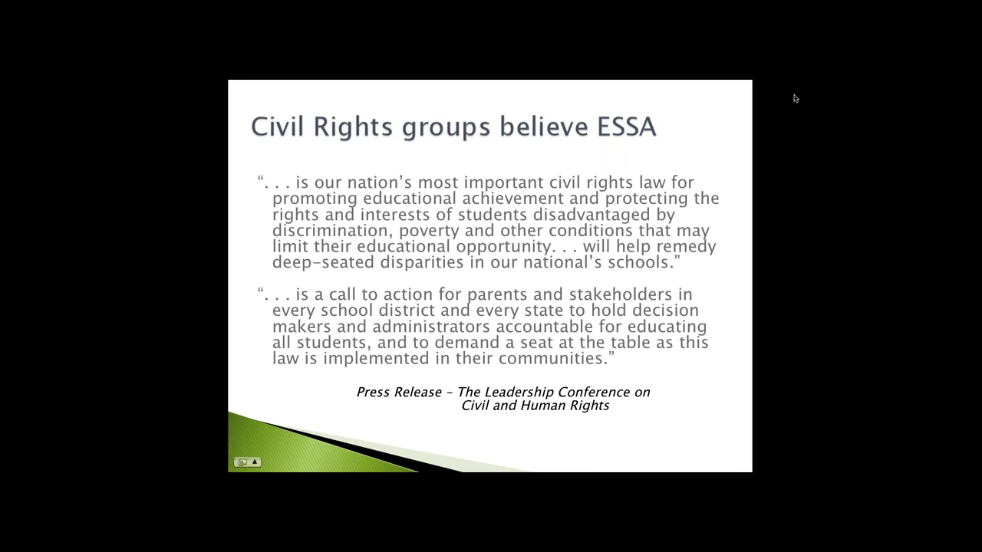
mouse_move(829, 97)
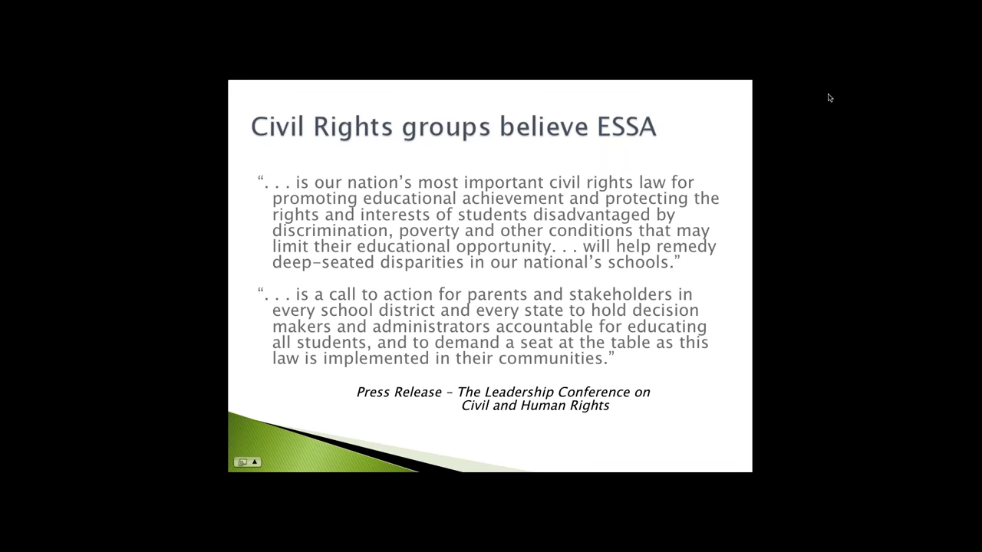
Advance past the Civil Rights quotes slide to the 'Roll out' implementation timeline slide
key("right")
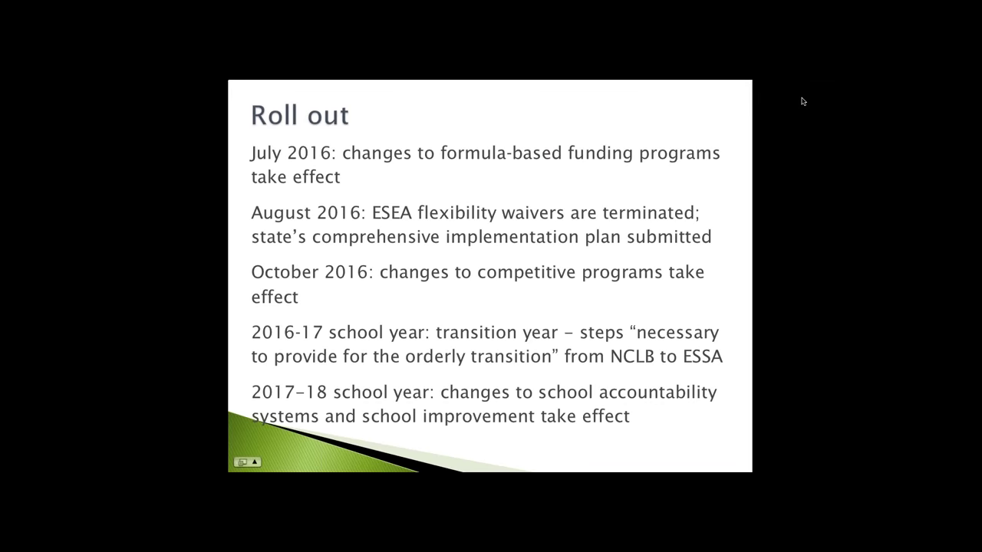
mouse_move(808, 88)
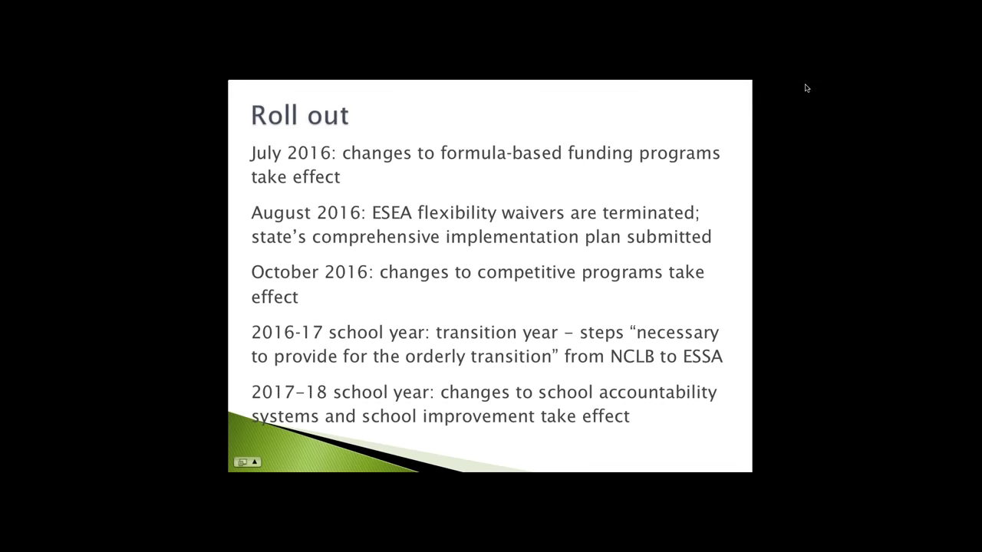
mouse_move(684, 223)
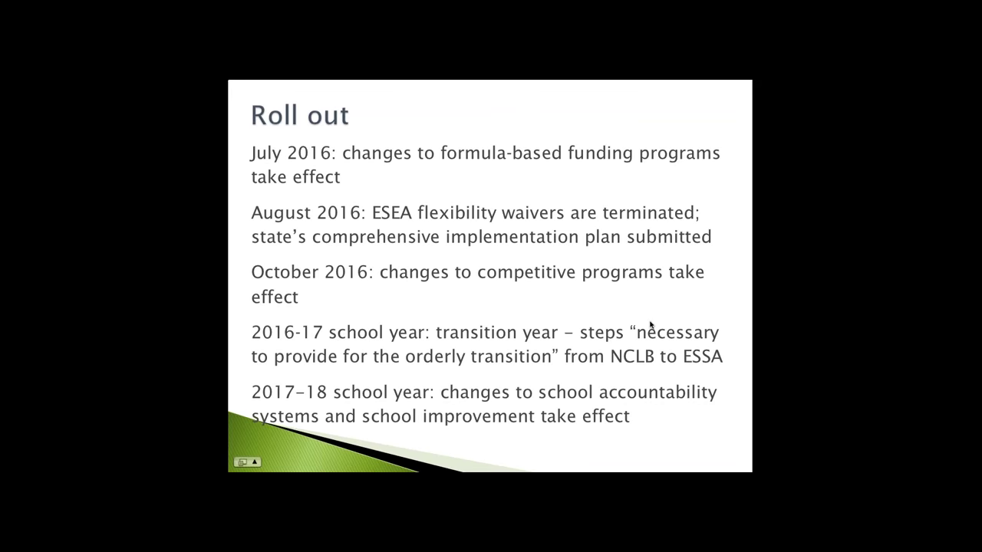
mouse_move(763, 171)
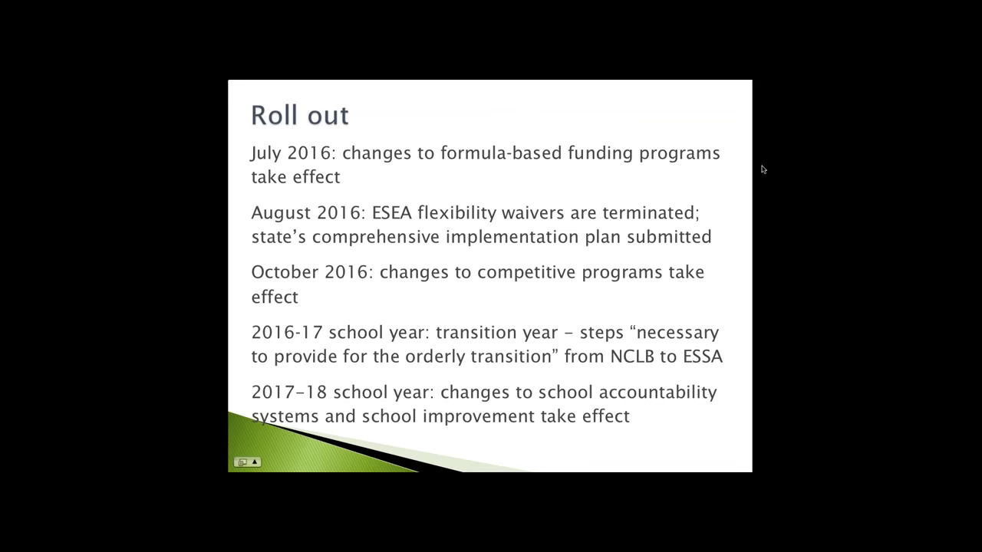
mouse_move(805, 96)
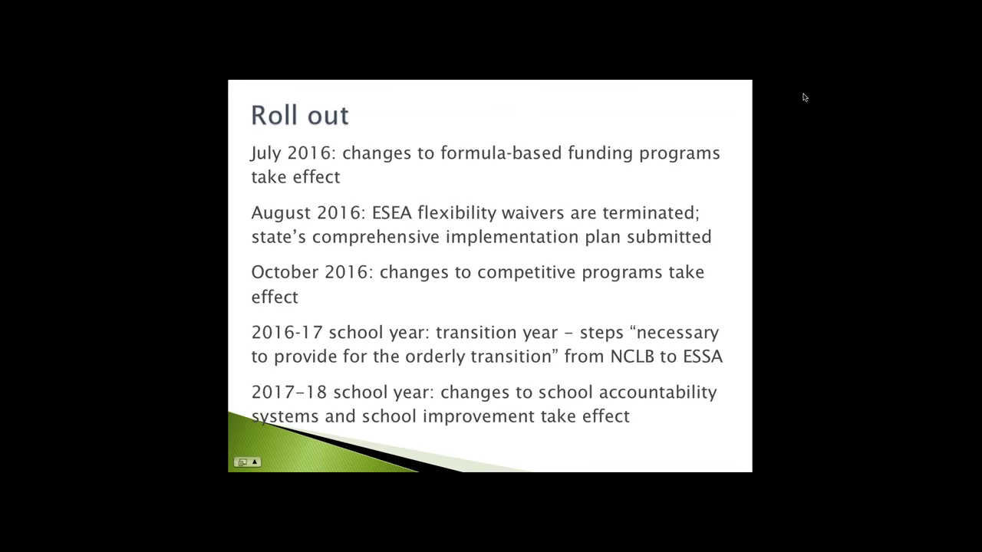
mouse_move(829, 86)
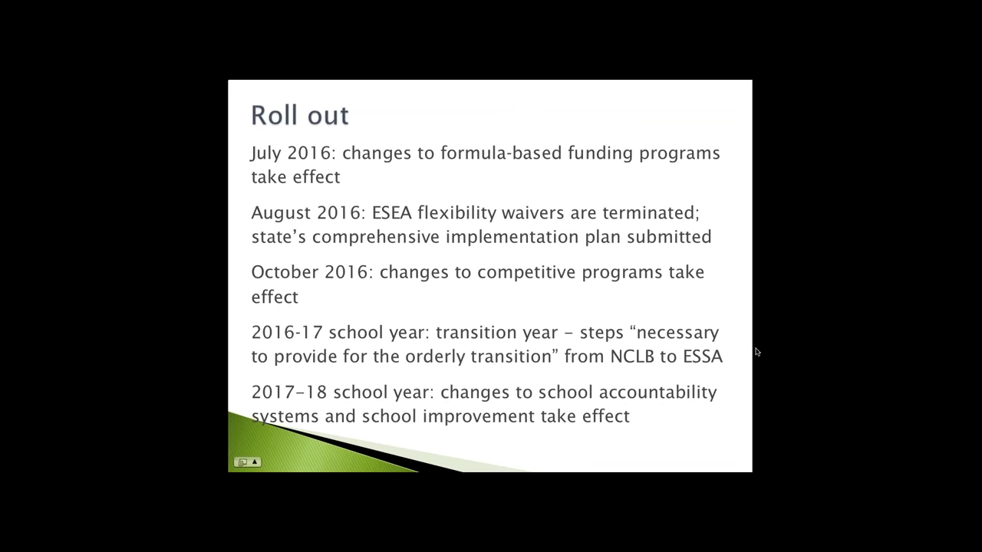
mouse_move(508, 232)
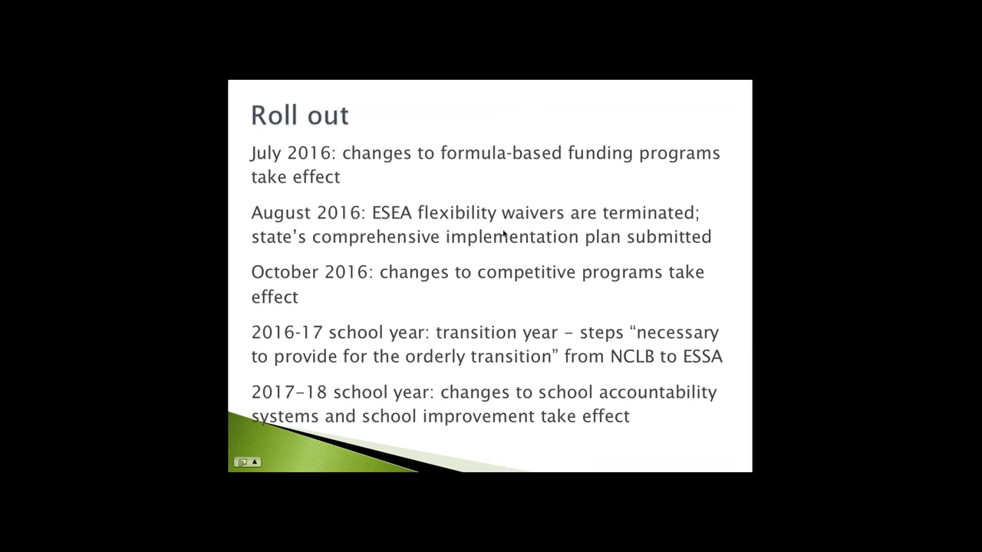
mouse_move(668, 115)
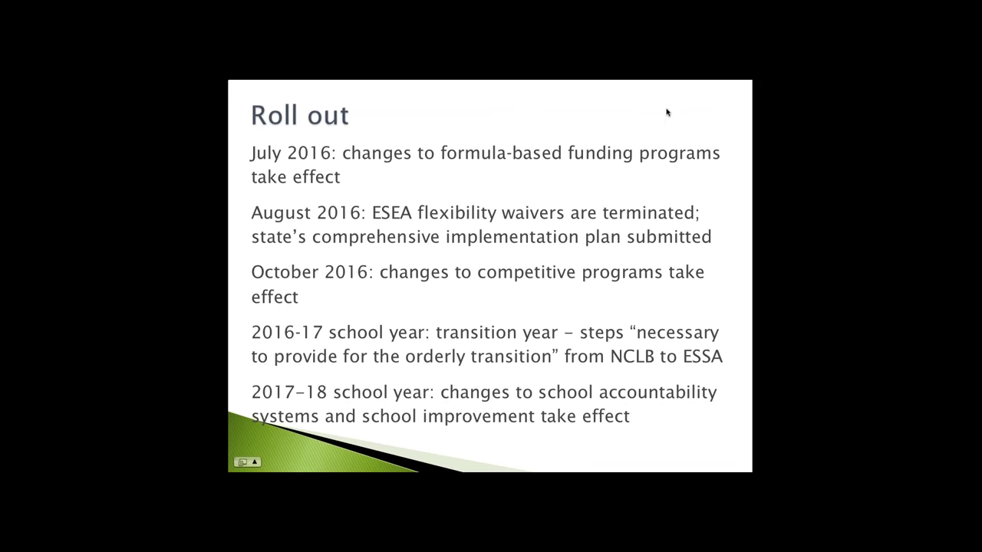
mouse_move(549, 194)
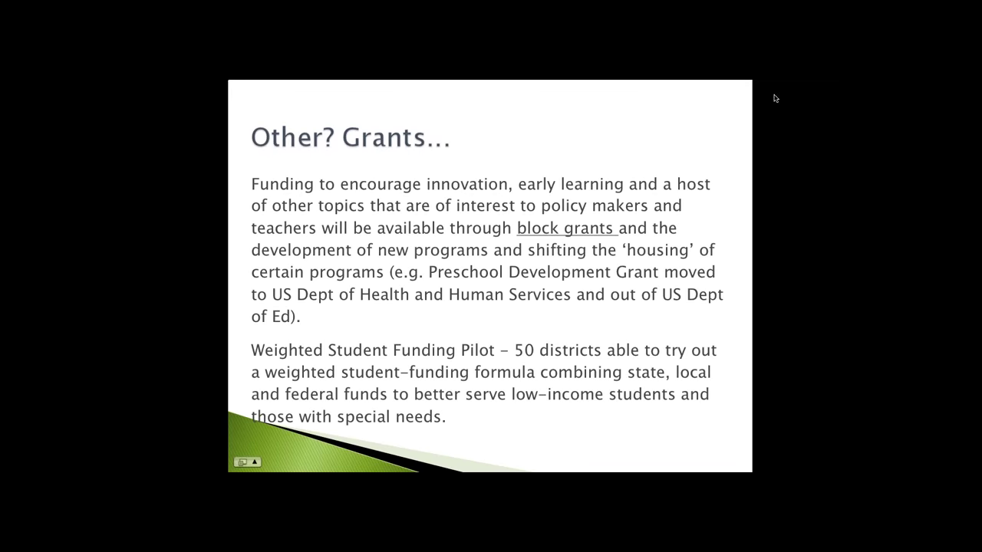
mouse_move(786, 90)
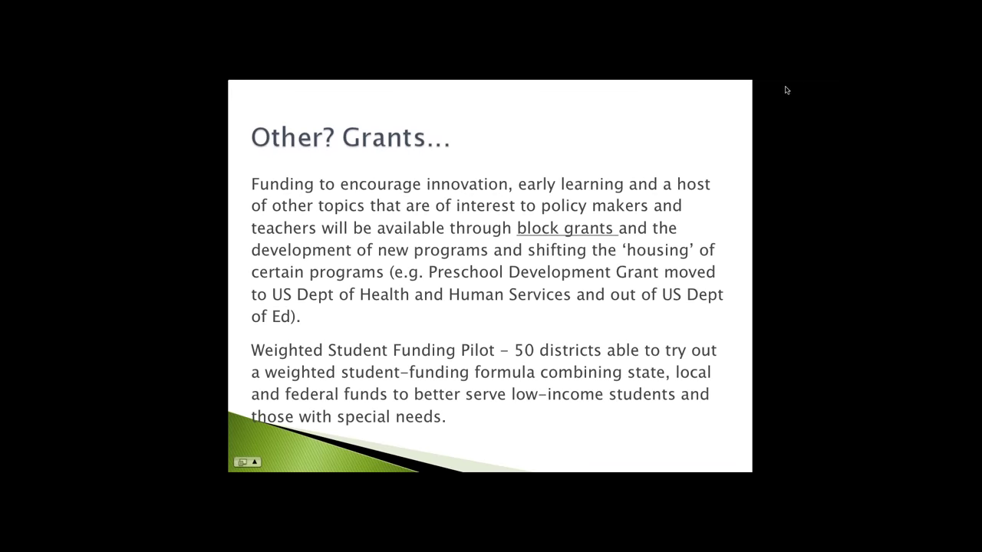
mouse_move(770, 213)
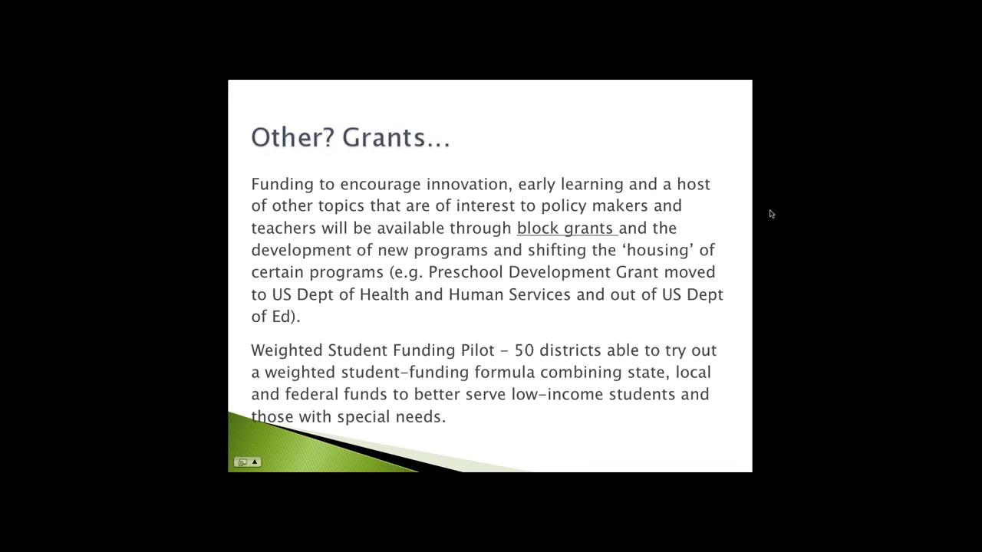
mouse_move(765, 99)
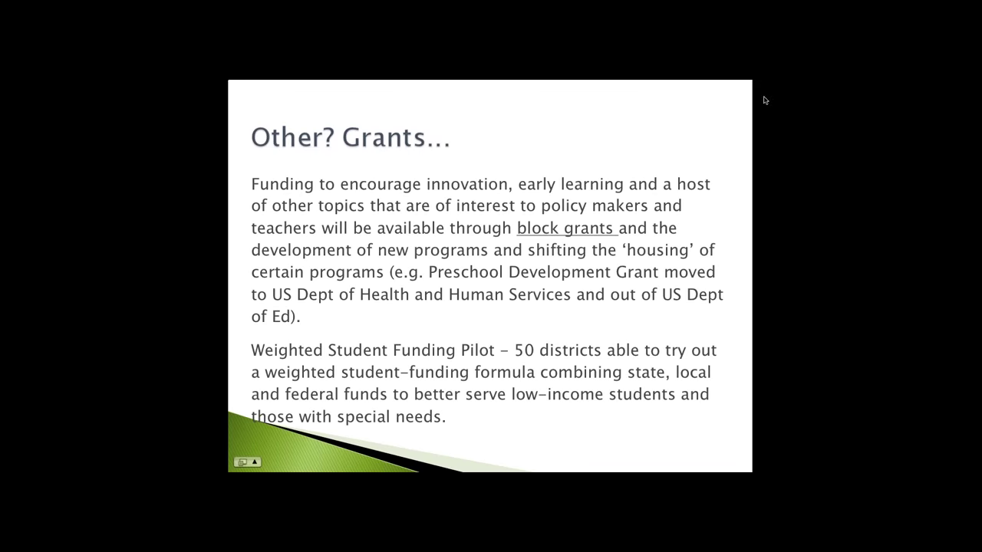
mouse_move(775, 263)
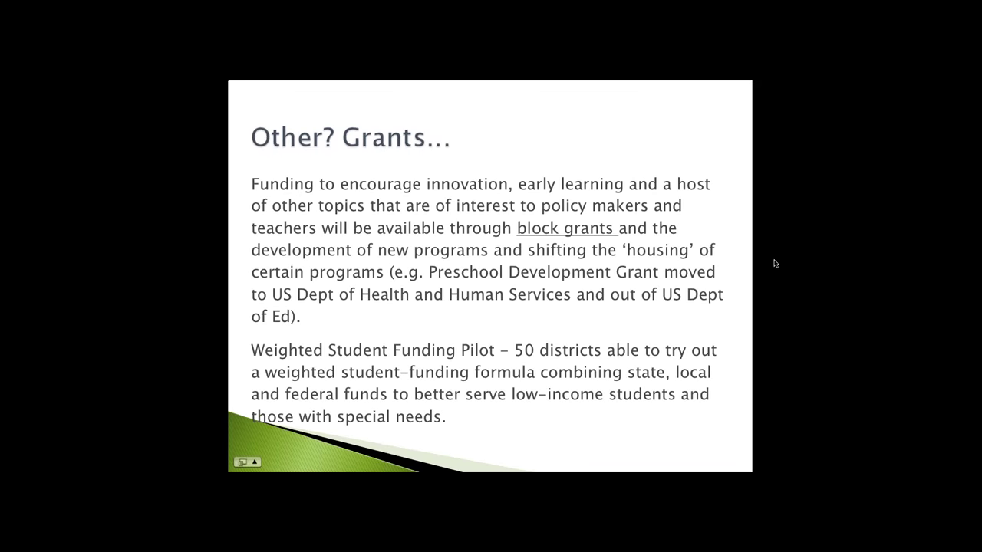
mouse_move(778, 258)
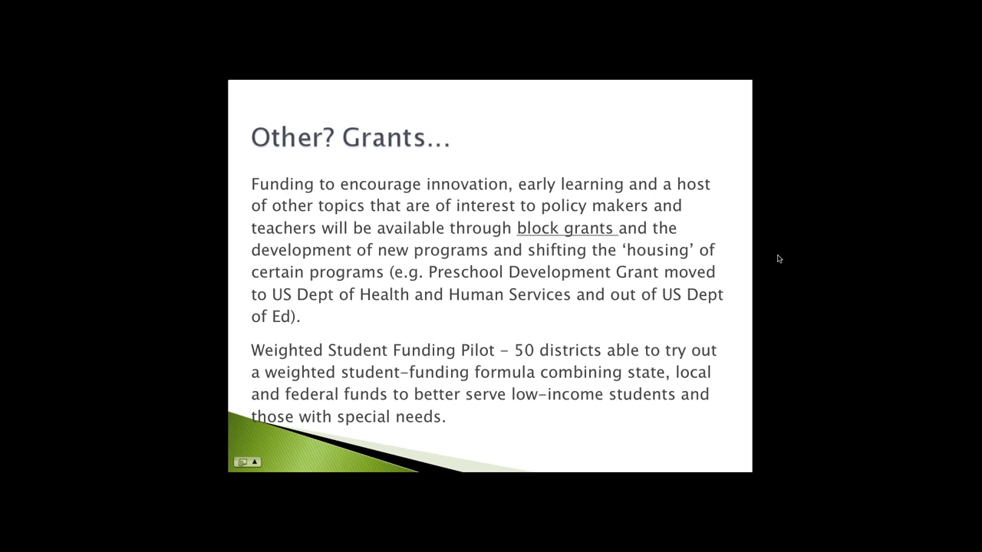
mouse_move(778, 305)
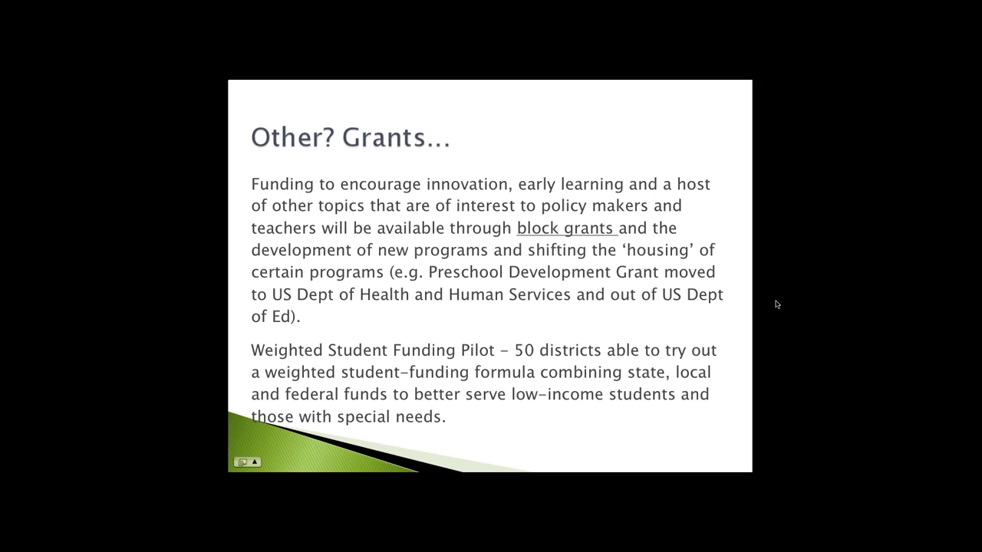
mouse_move(795, 423)
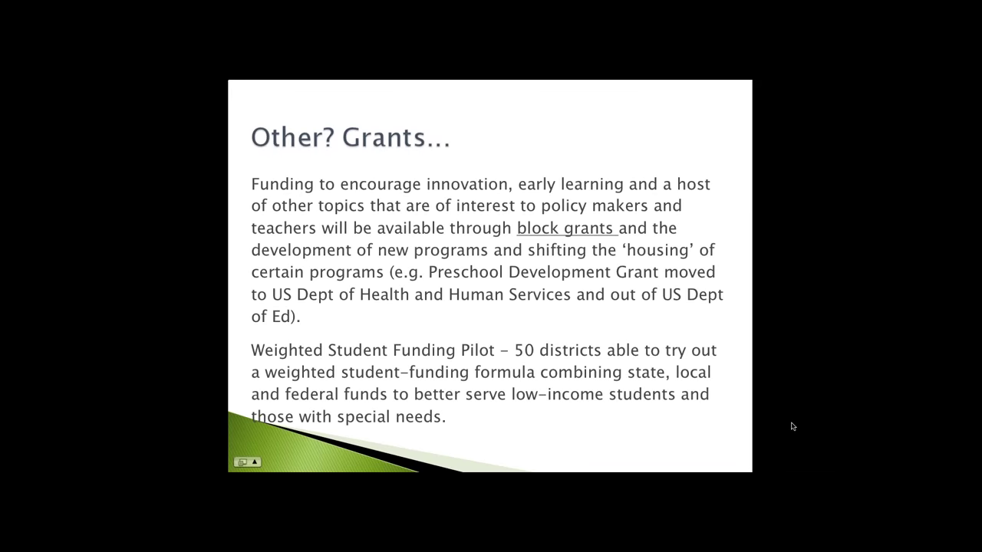
mouse_move(753, 112)
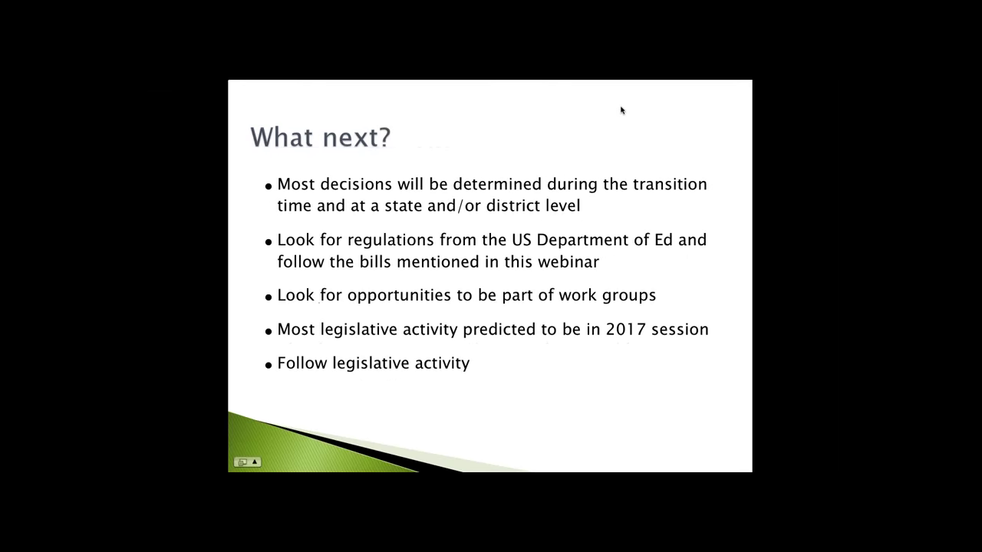
mouse_move(769, 104)
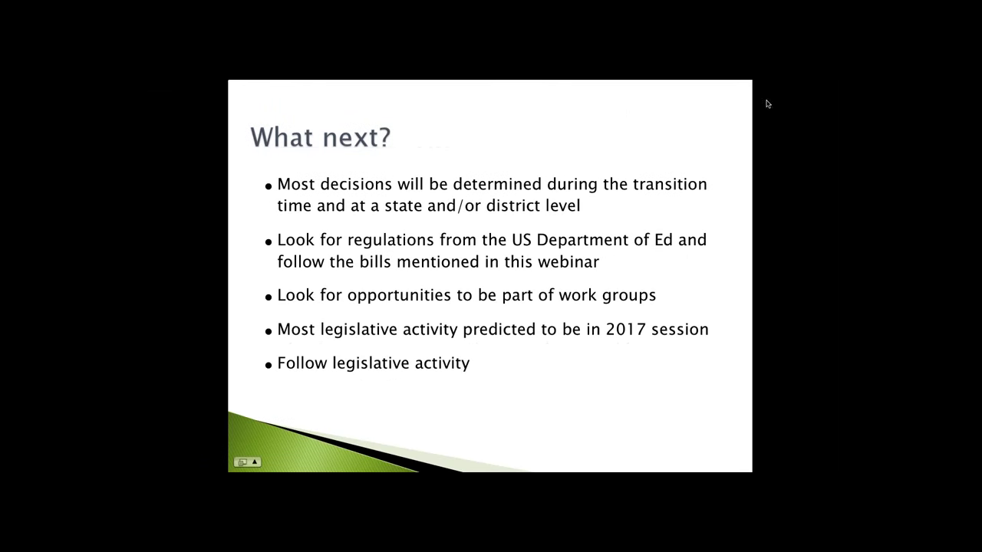
mouse_move(800, 119)
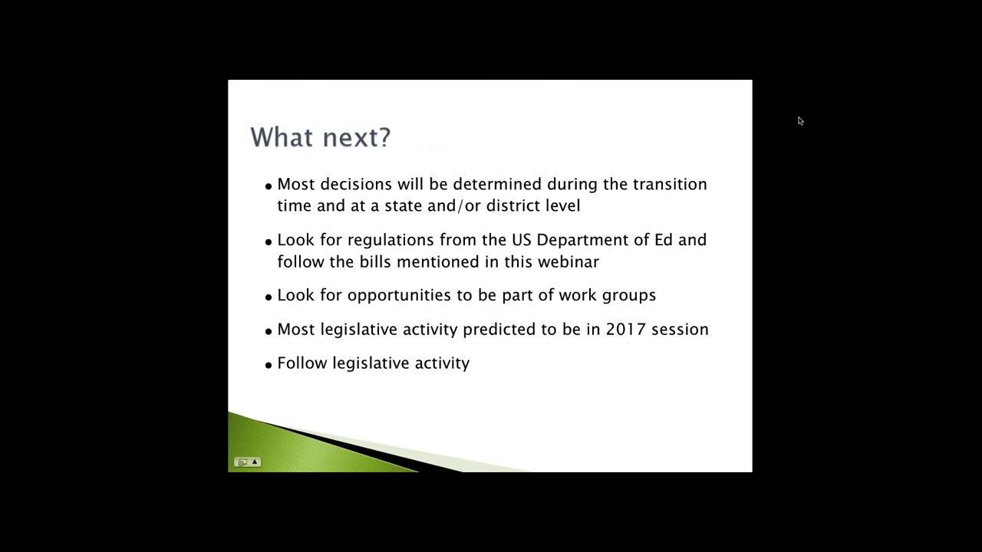
mouse_move(804, 218)
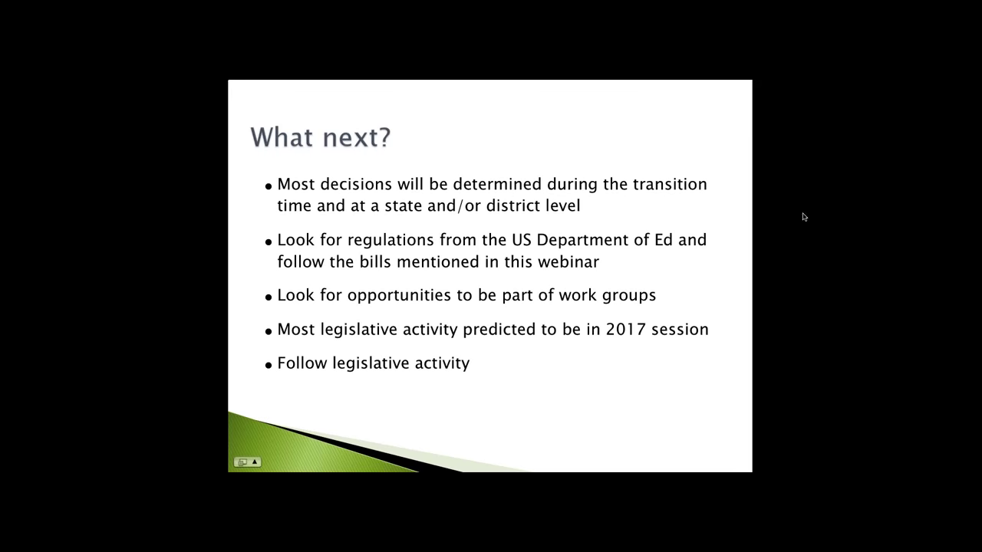
mouse_move(786, 208)
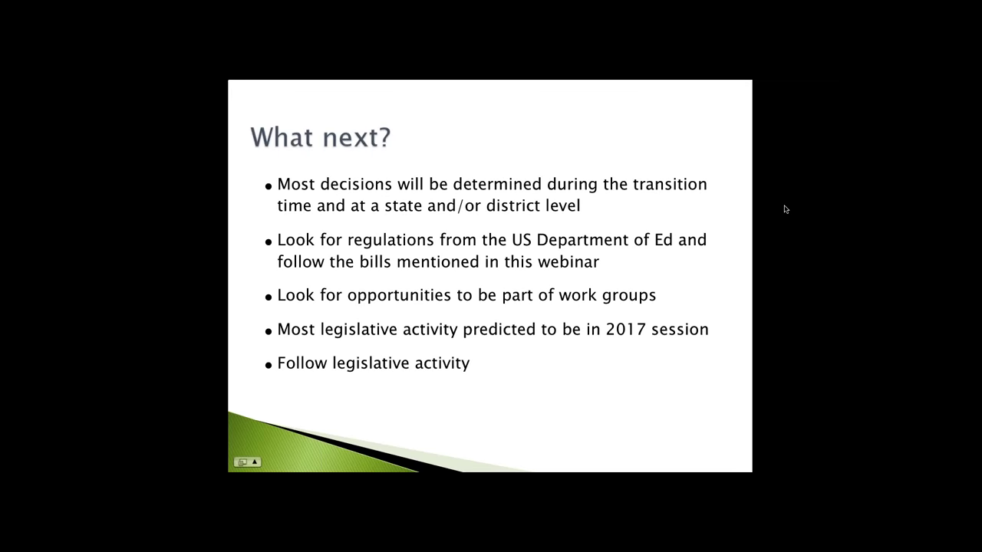
mouse_move(766, 305)
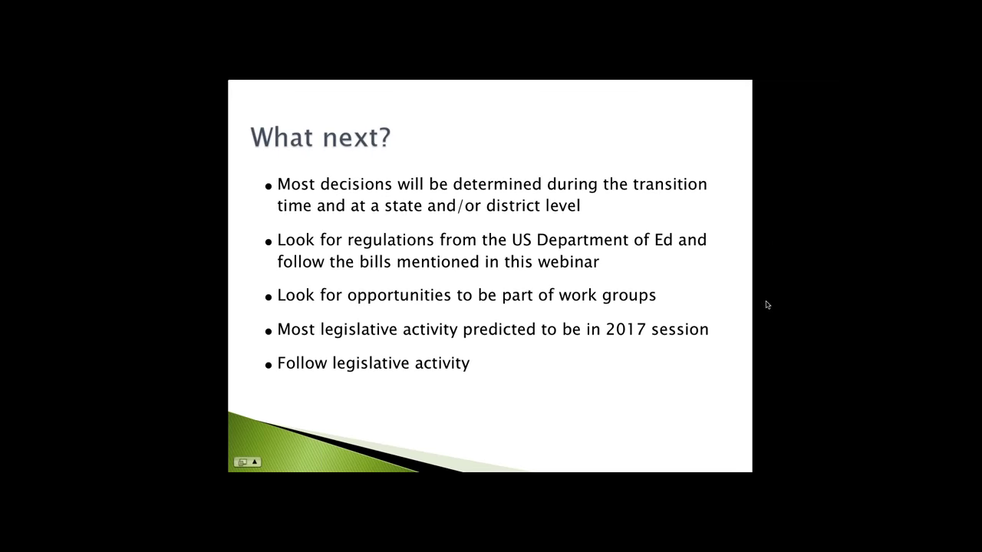
mouse_move(833, 167)
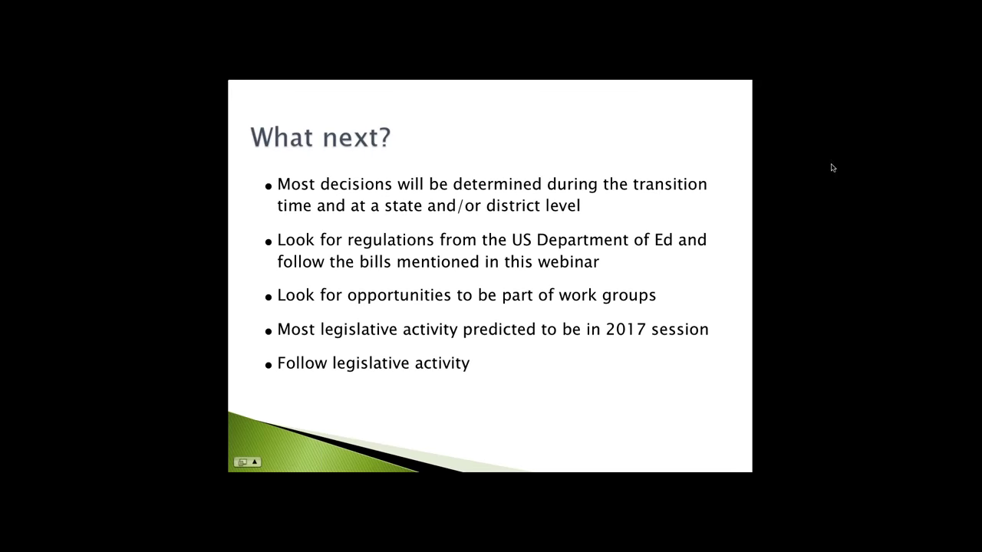
mouse_move(830, 158)
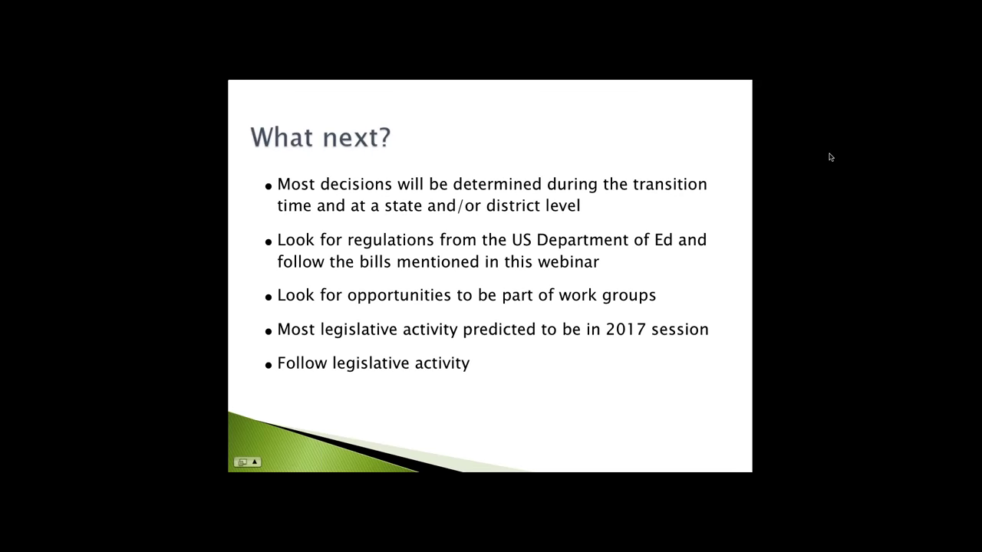
mouse_move(811, 162)
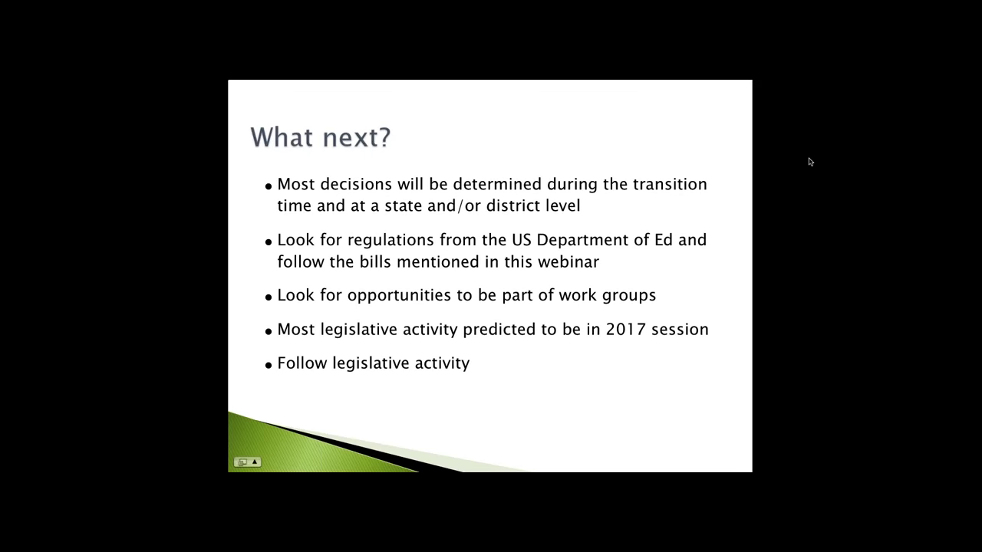
mouse_move(838, 85)
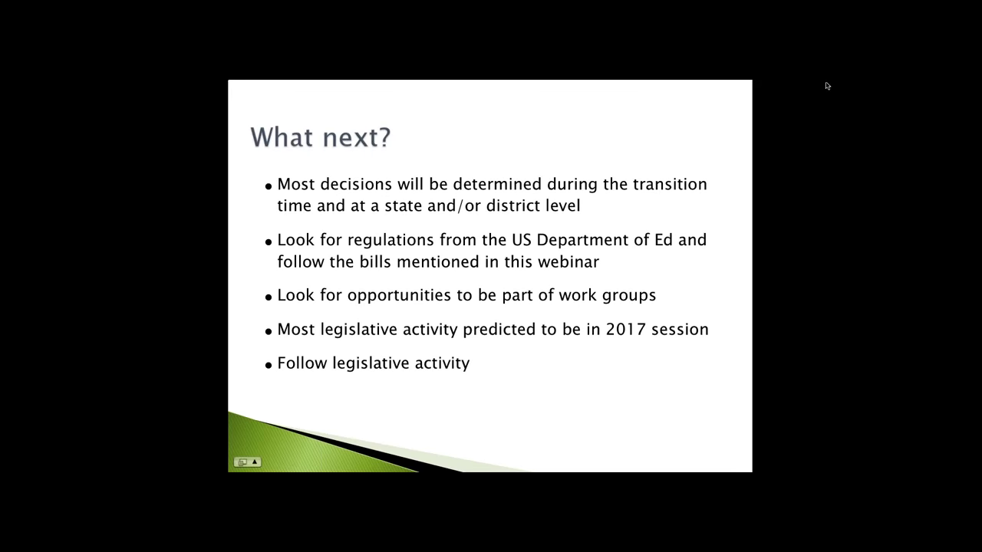
mouse_move(617, 121)
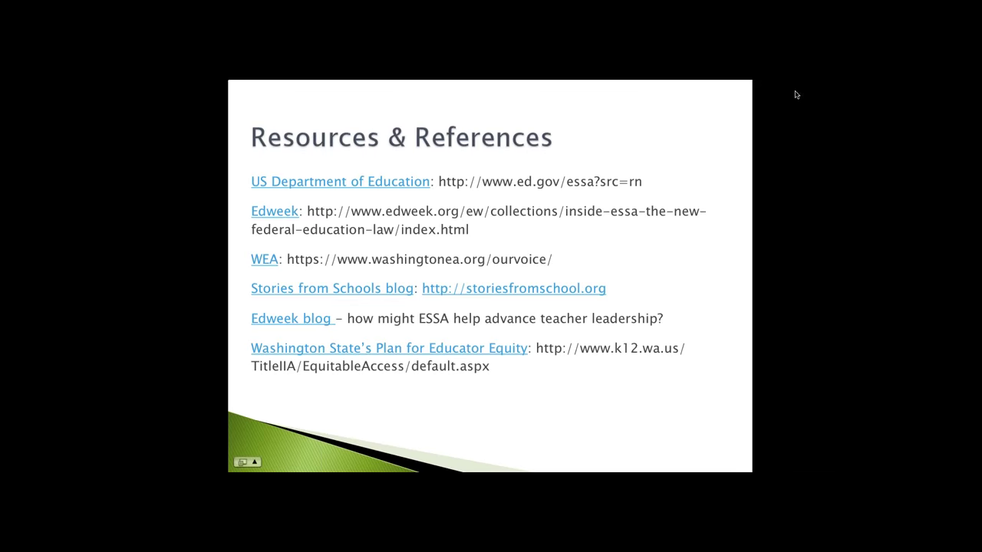
mouse_move(787, 94)
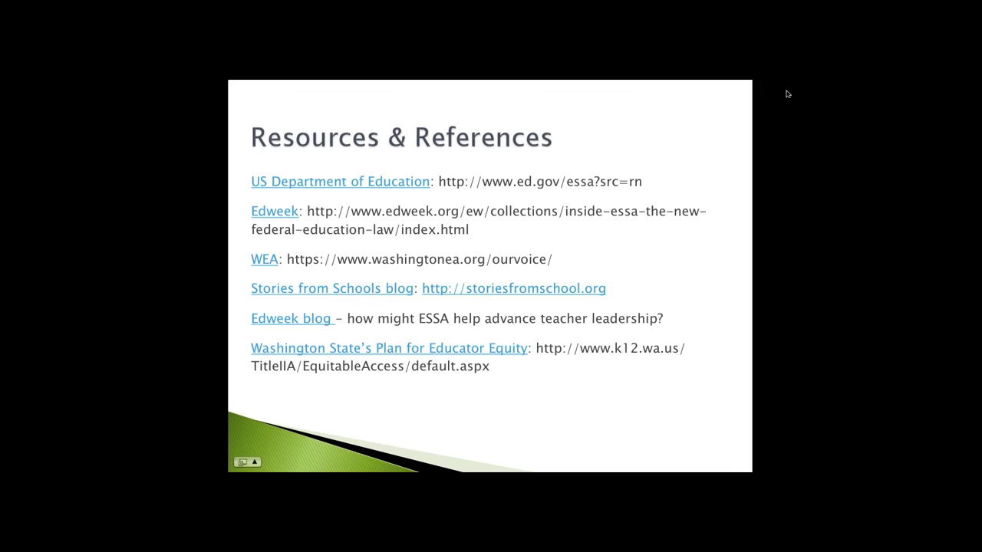
mouse_move(780, 94)
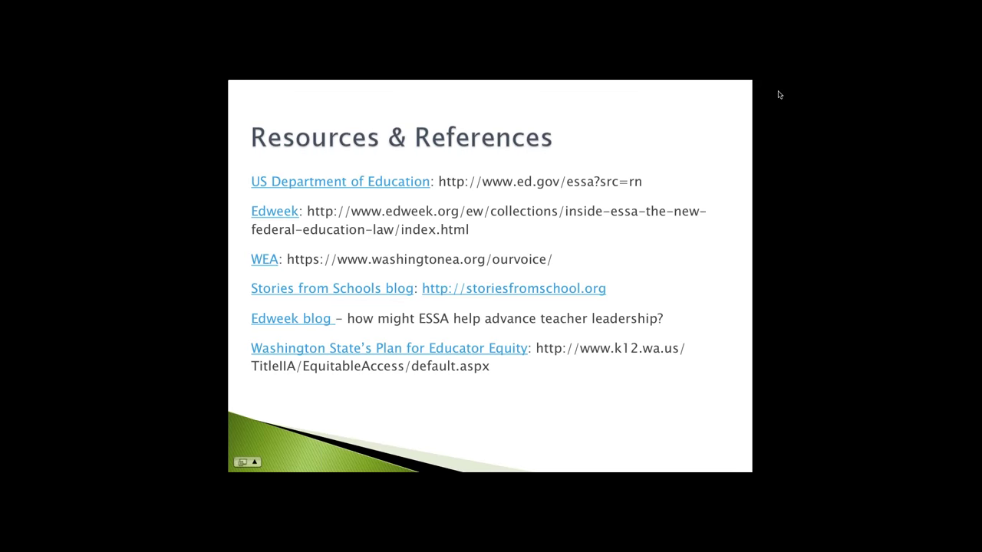